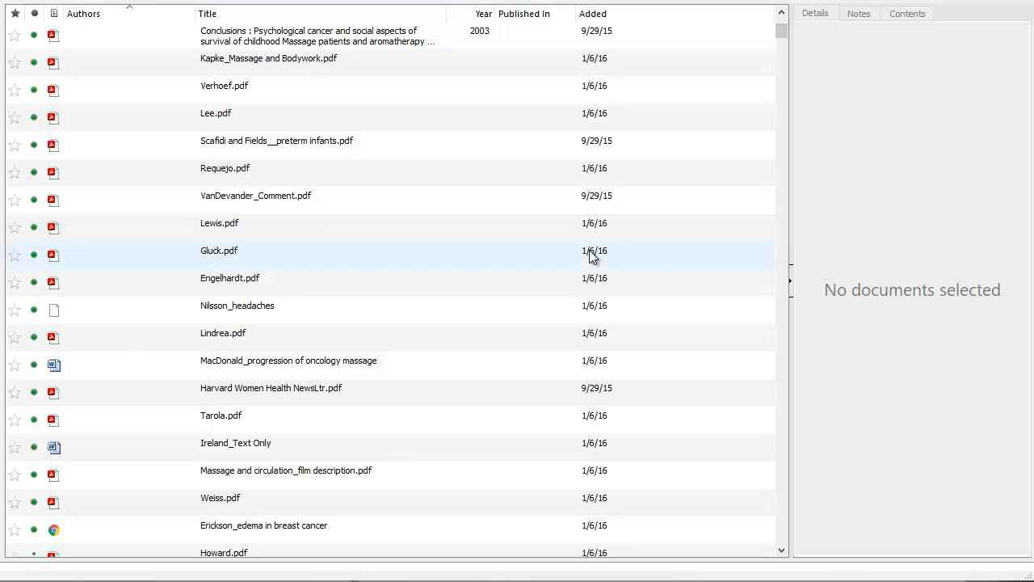
mouse_move(960, 200)
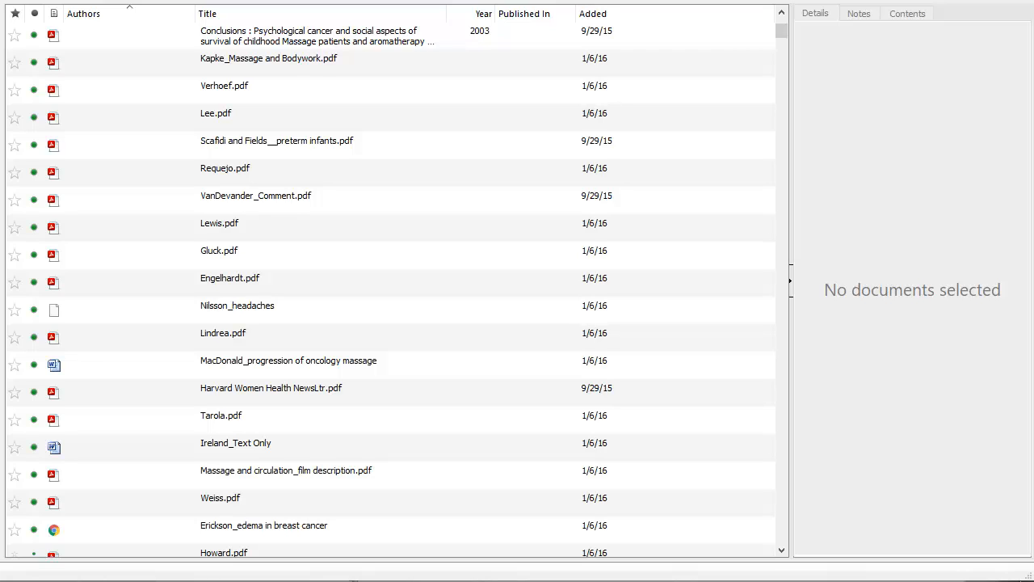
mouse_move(19, 20)
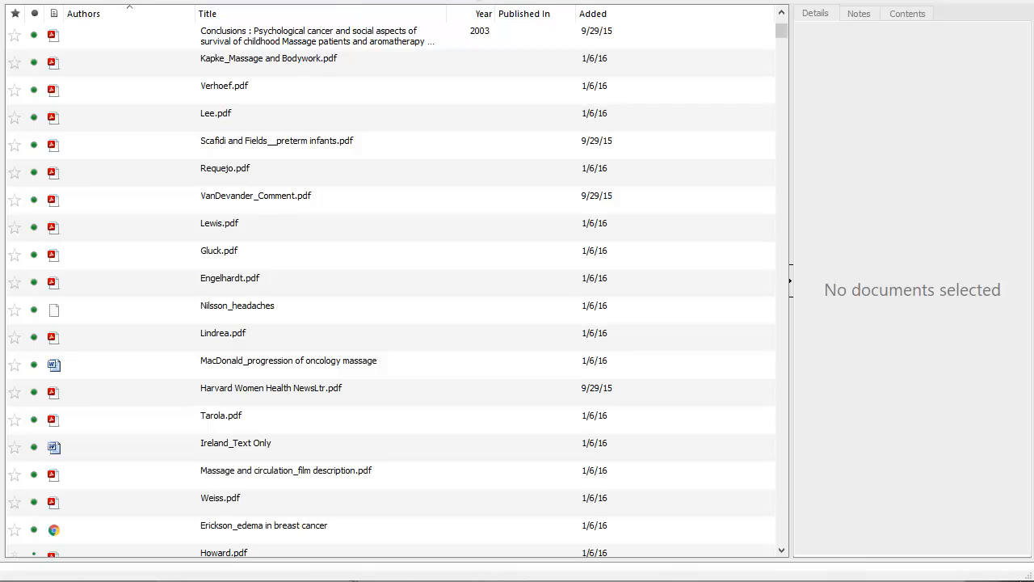
mouse_move(808, 297)
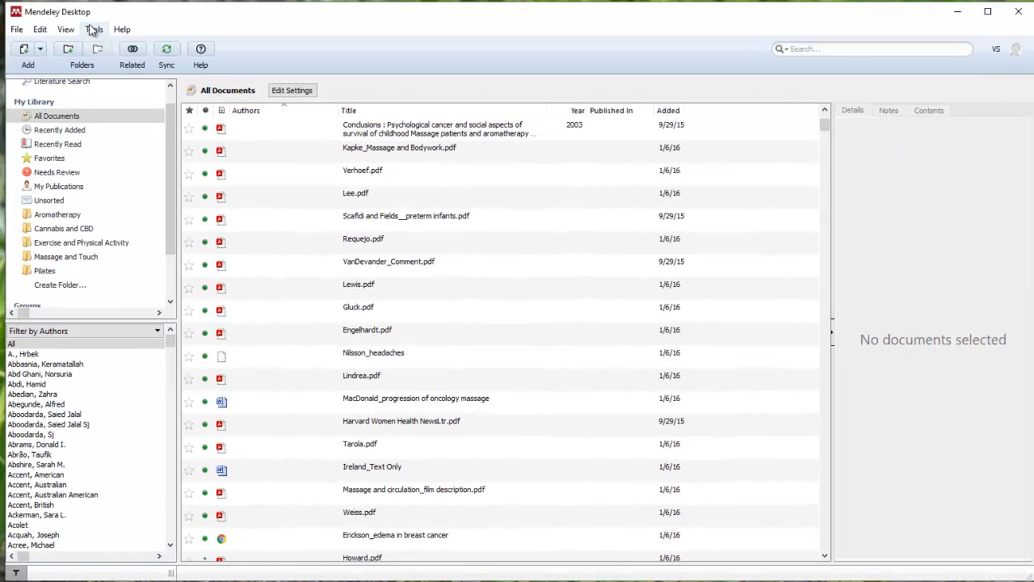
Step: Run Check for Duplicates from the Tools menu on All Documents, finding 13 sets
left_click(94, 29)
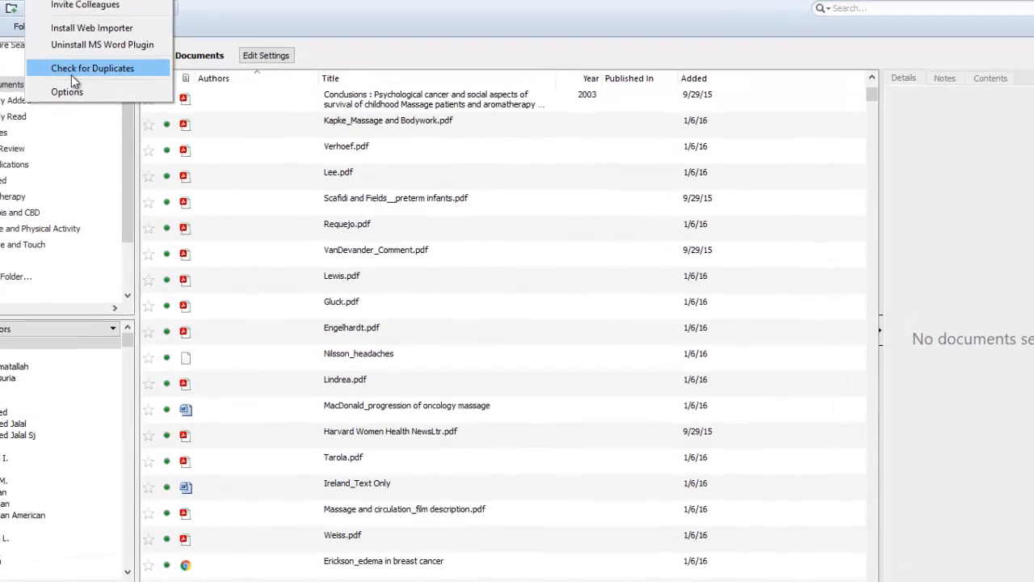
left_click(92, 67)
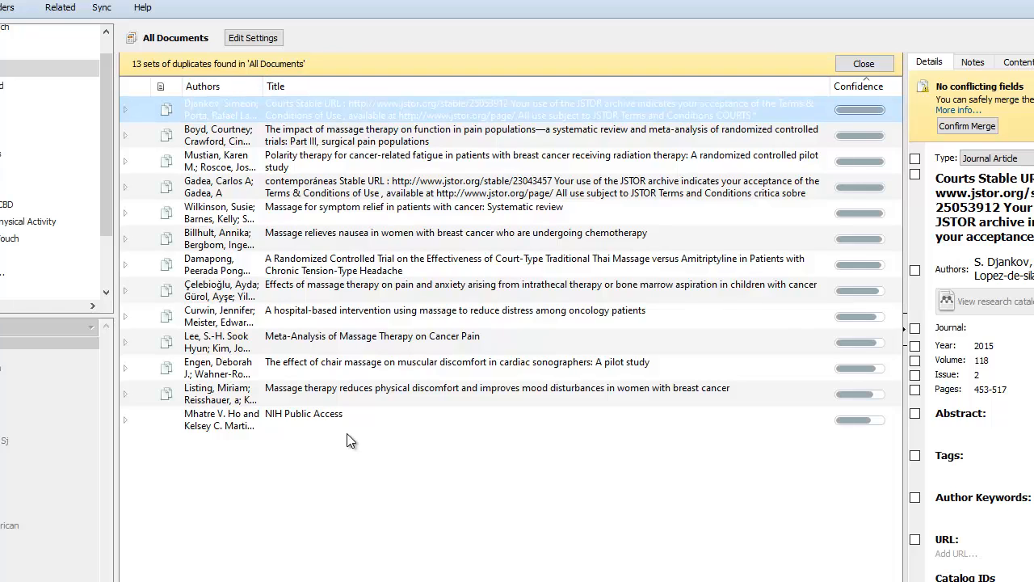
mouse_move(459, 375)
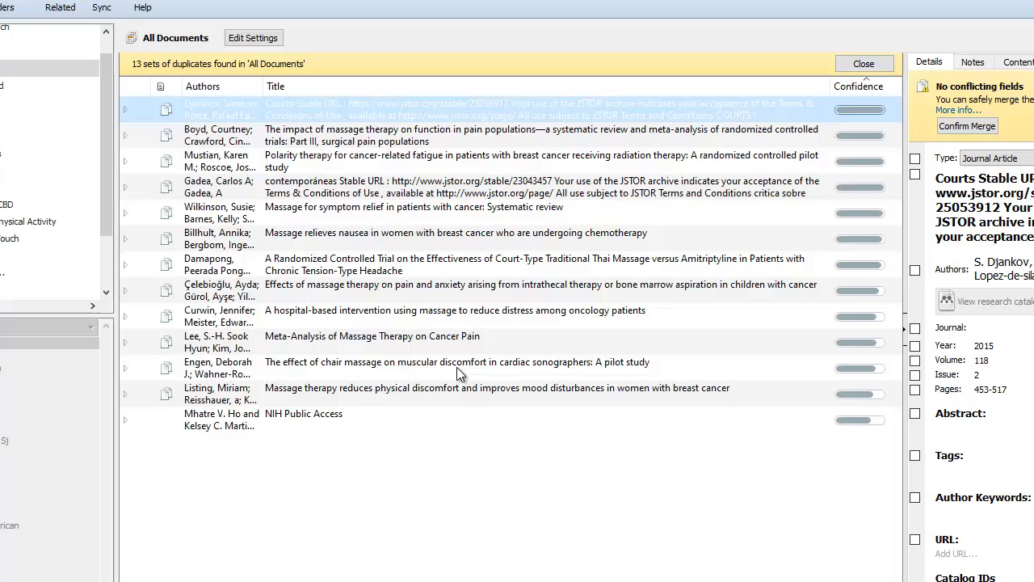
mouse_move(740, 189)
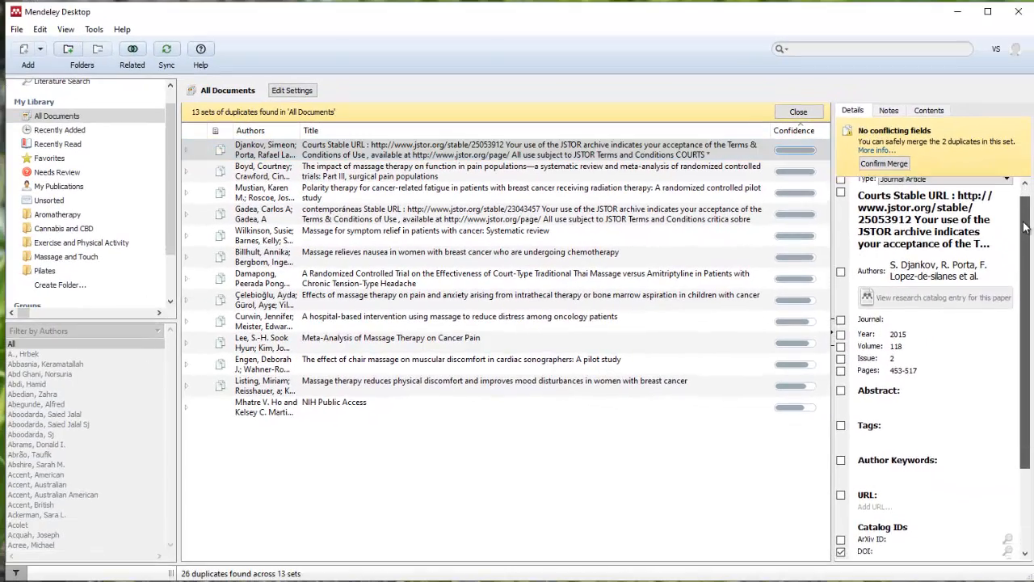
scroll("down", 3)
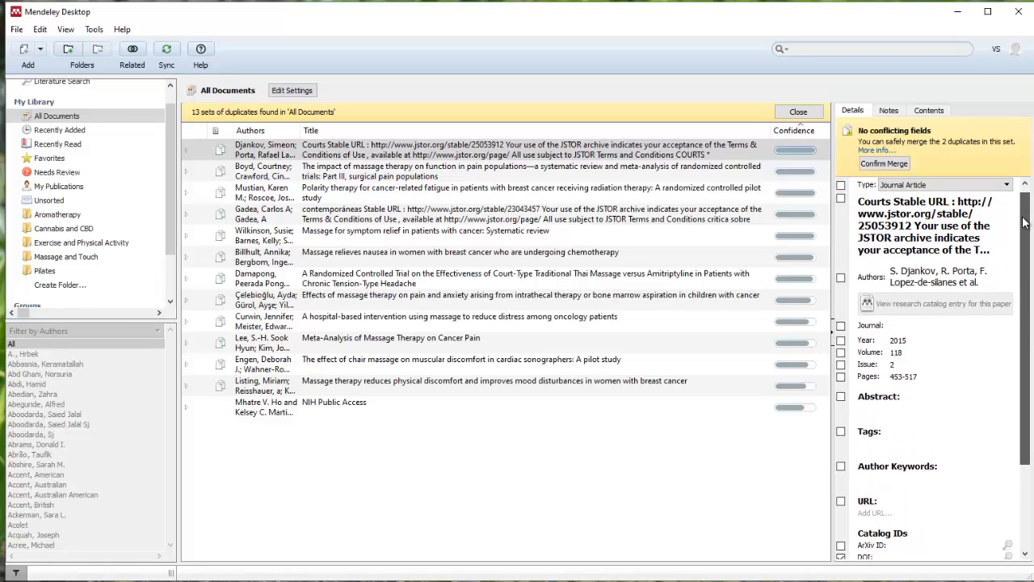
left_click(525, 148)
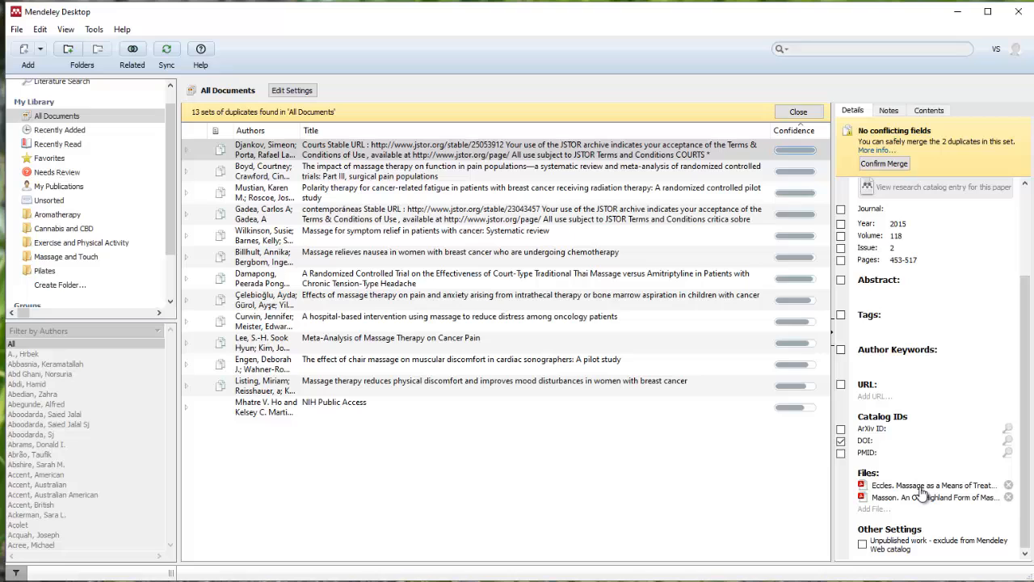
mouse_move(1015, 485)
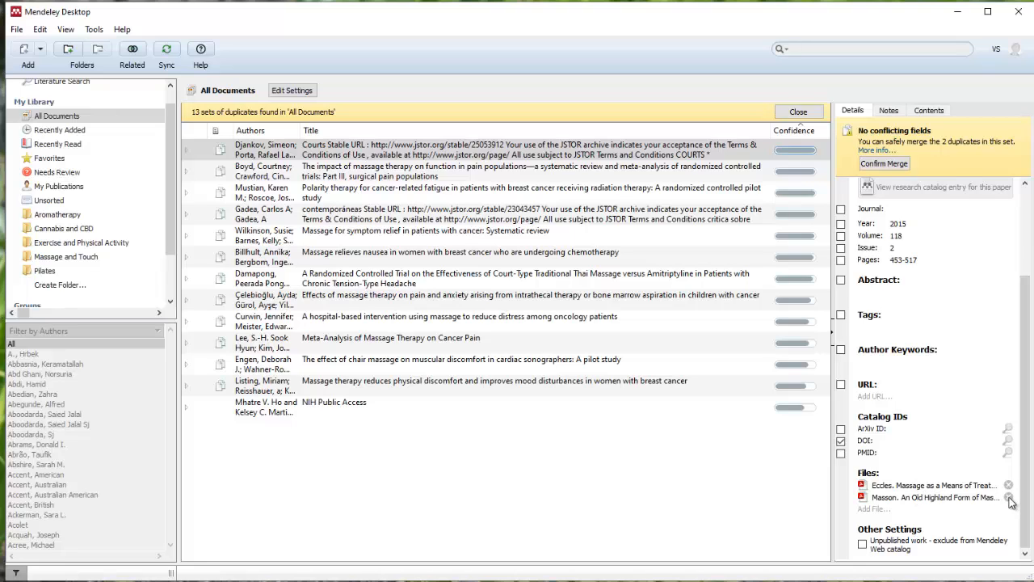
left_click(1008, 498)
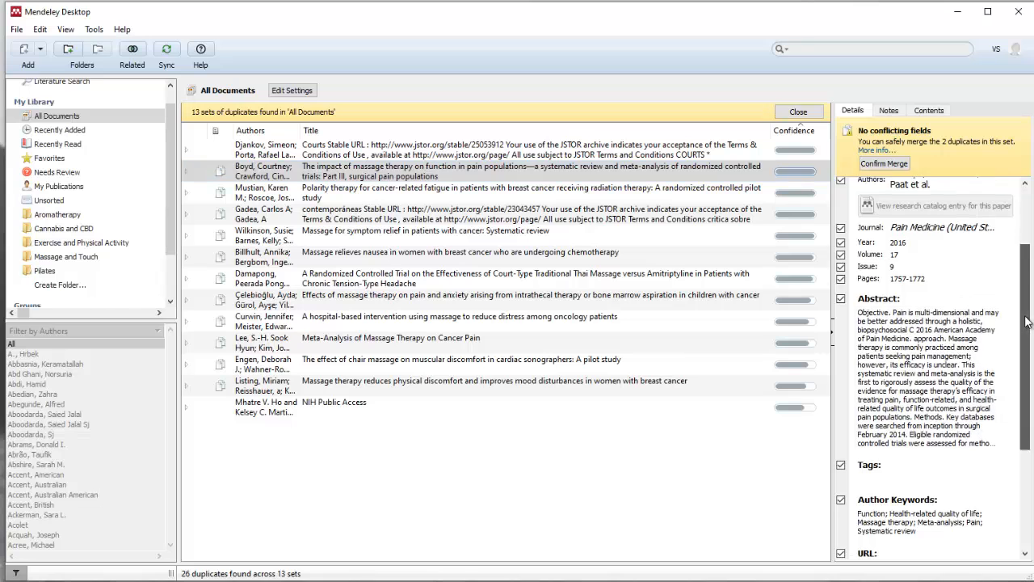
Step: Scroll the Details pane of the massage-therapy duplicate pair down to its catalog IDs and two PDF files
scroll("down", 3)
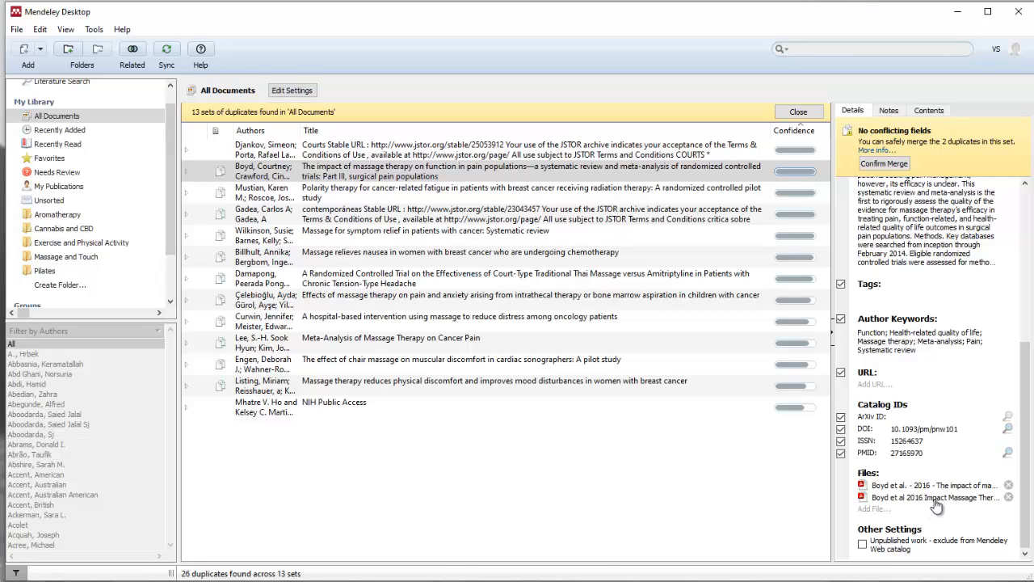
mouse_move(937, 493)
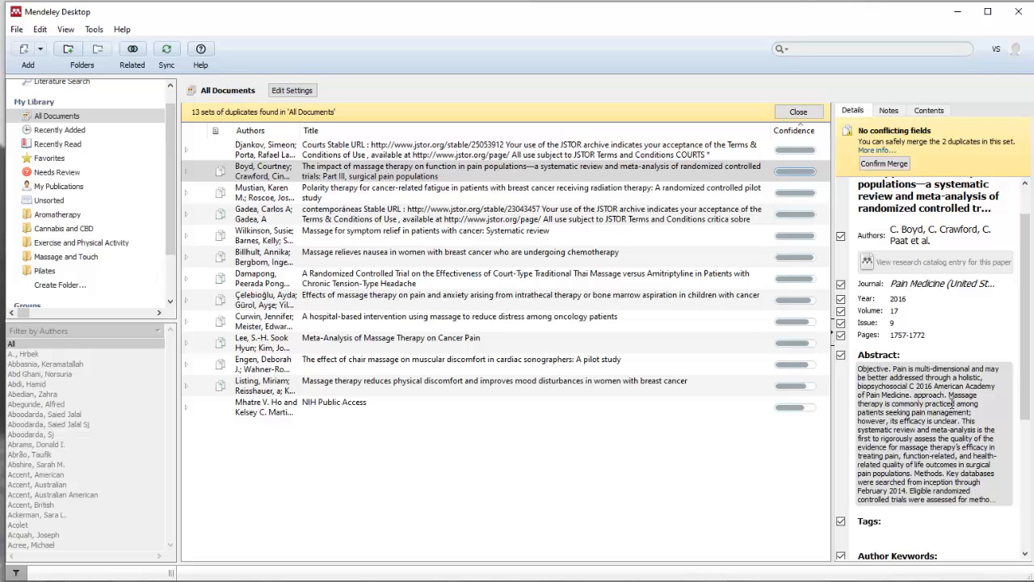
mouse_move(952, 403)
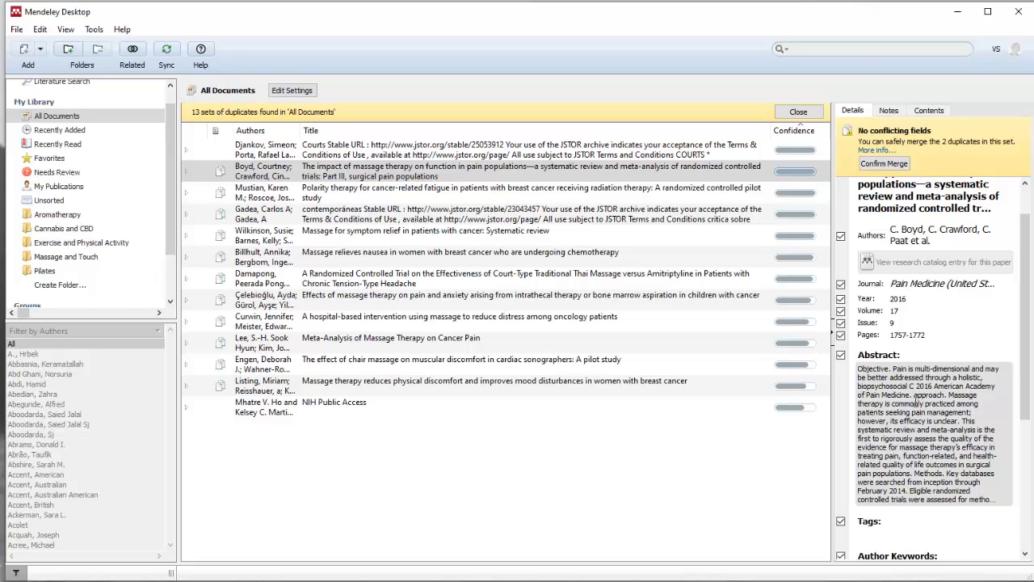
scroll("down", 3)
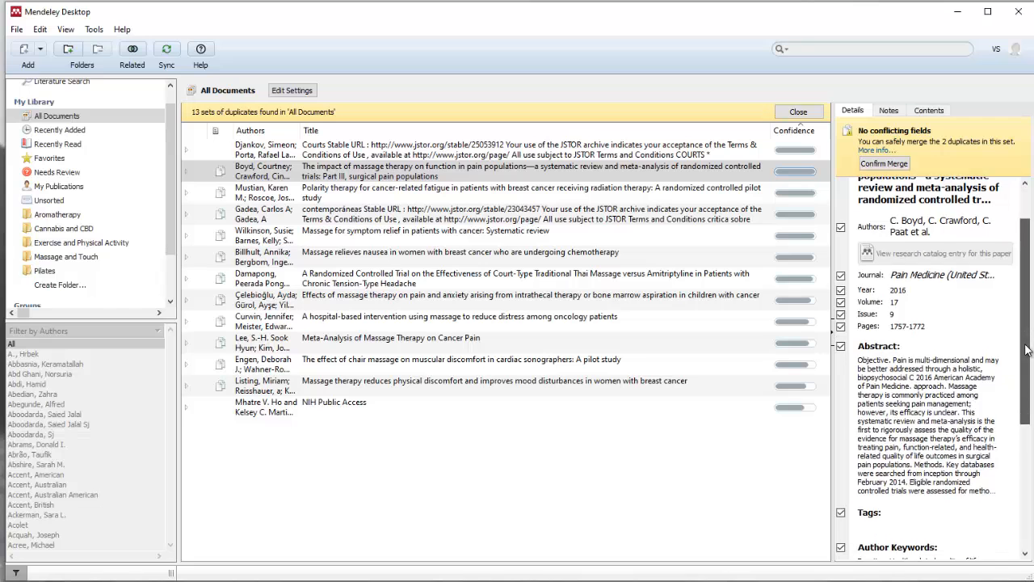
scroll("down", 3)
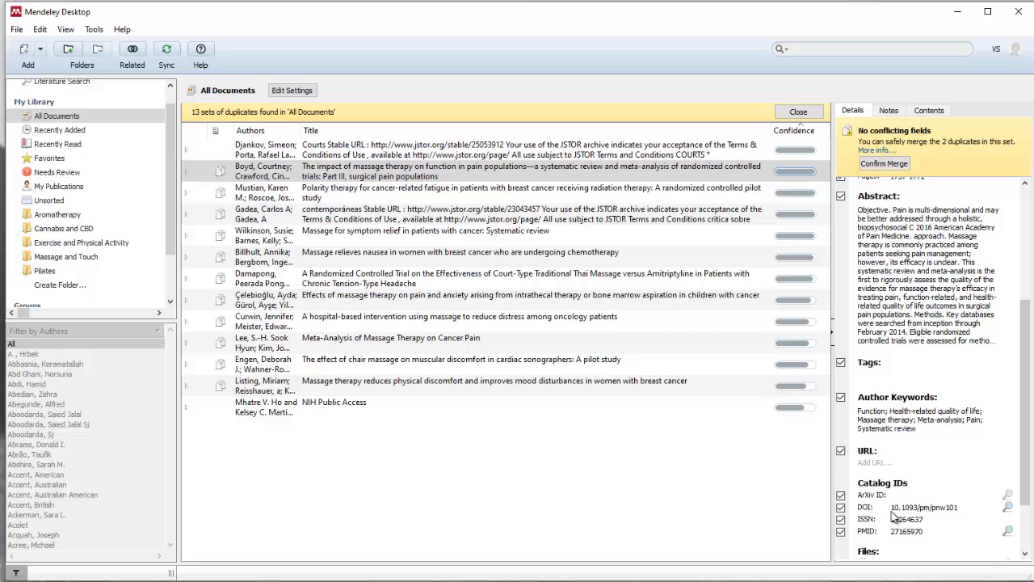
scroll("down", 3)
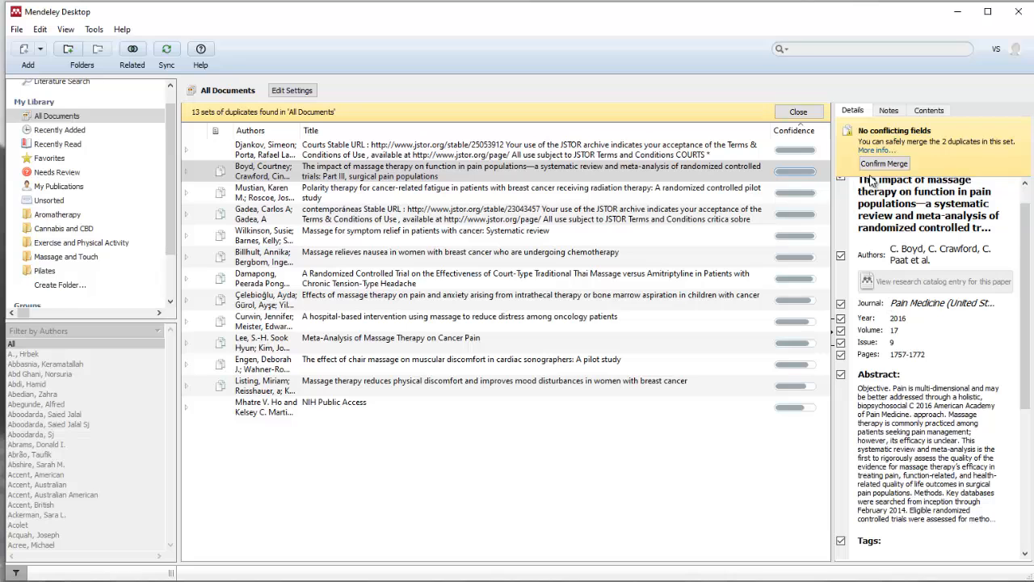
Step: Confirm the merge of the two massage-therapy meta-analysis records, leaving 24 duplicates in 12 sets
left_click(884, 164)
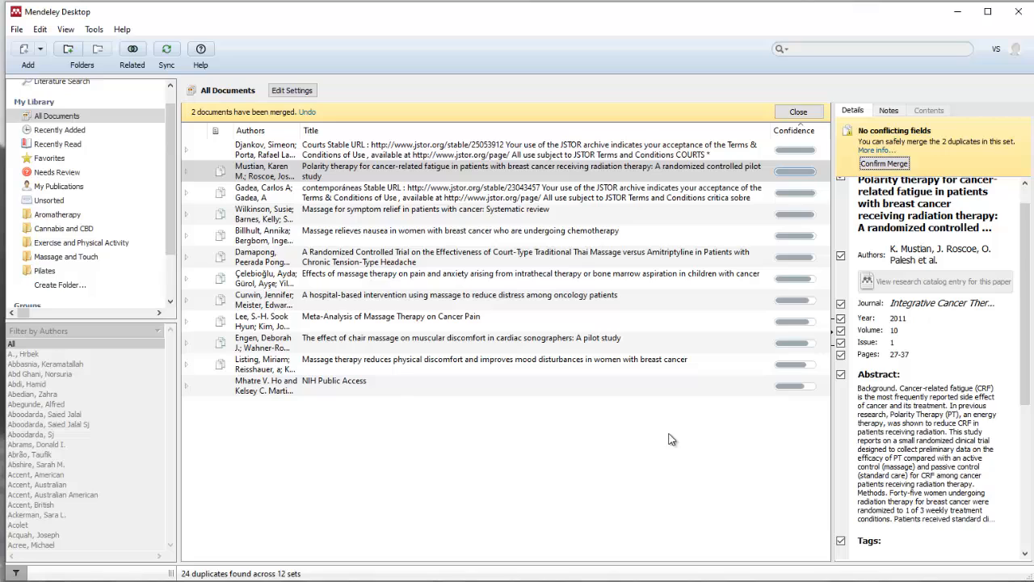
mouse_move(385, 410)
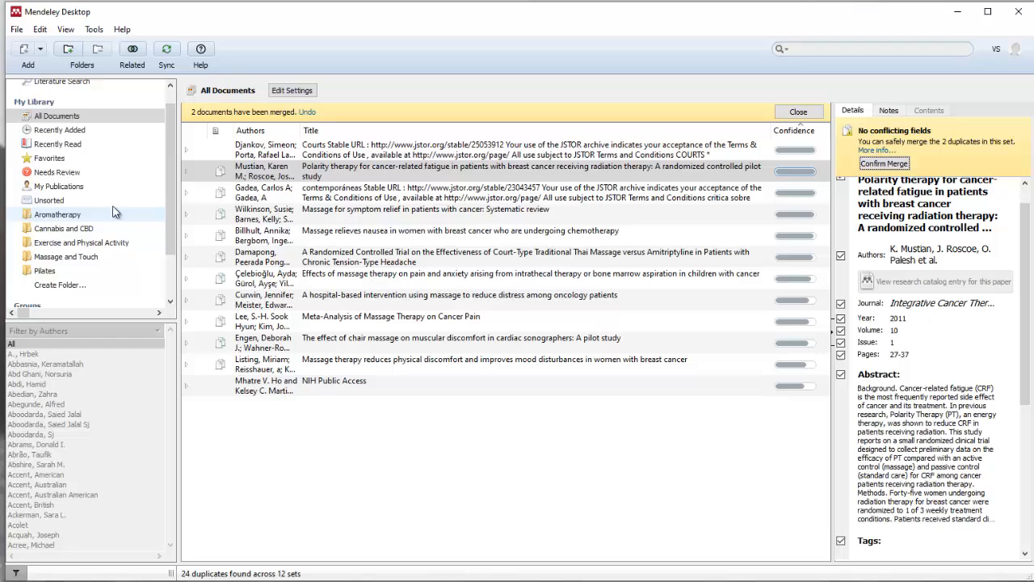
mouse_move(752, 323)
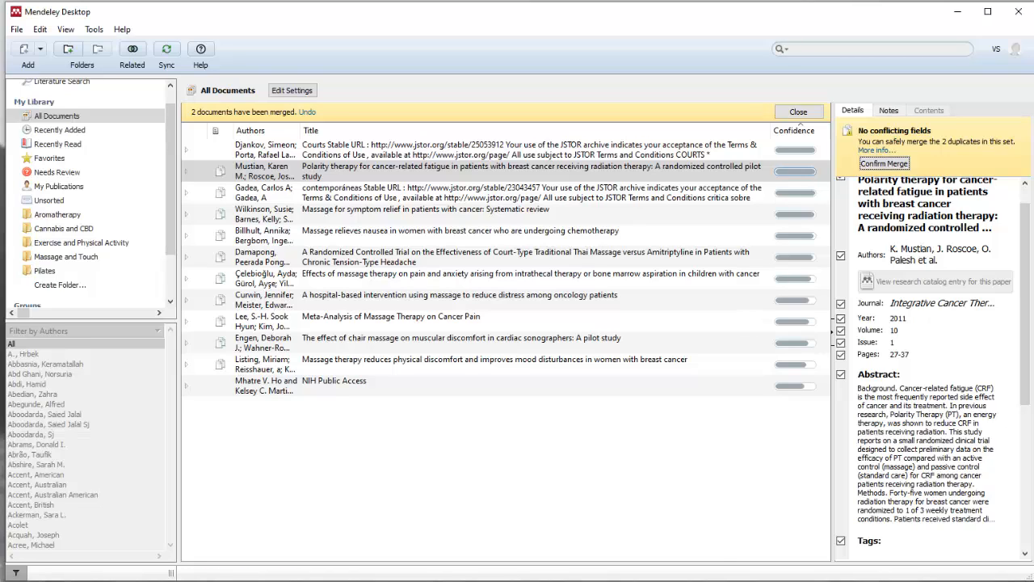
mouse_move(601, 452)
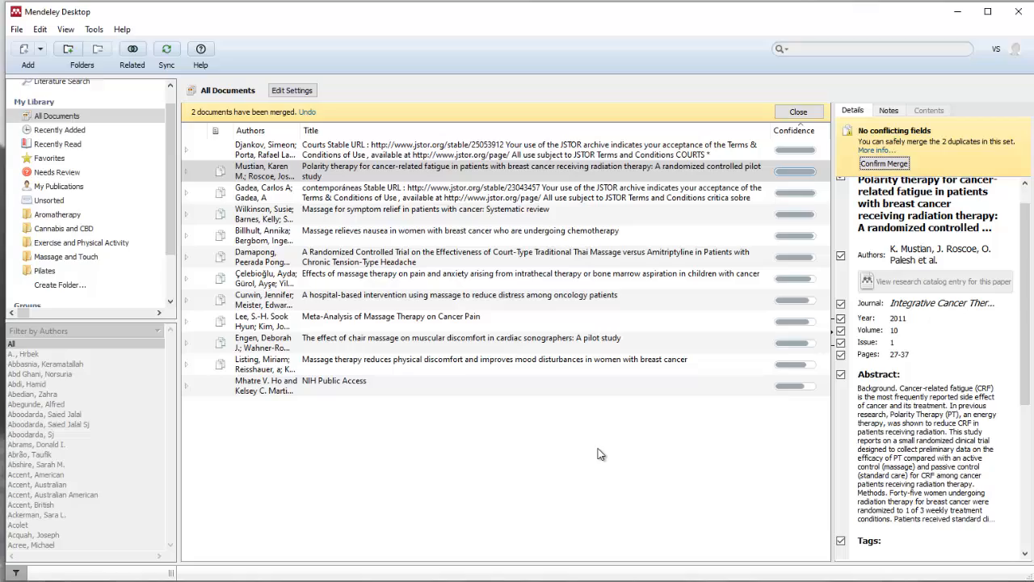
mouse_move(543, 465)
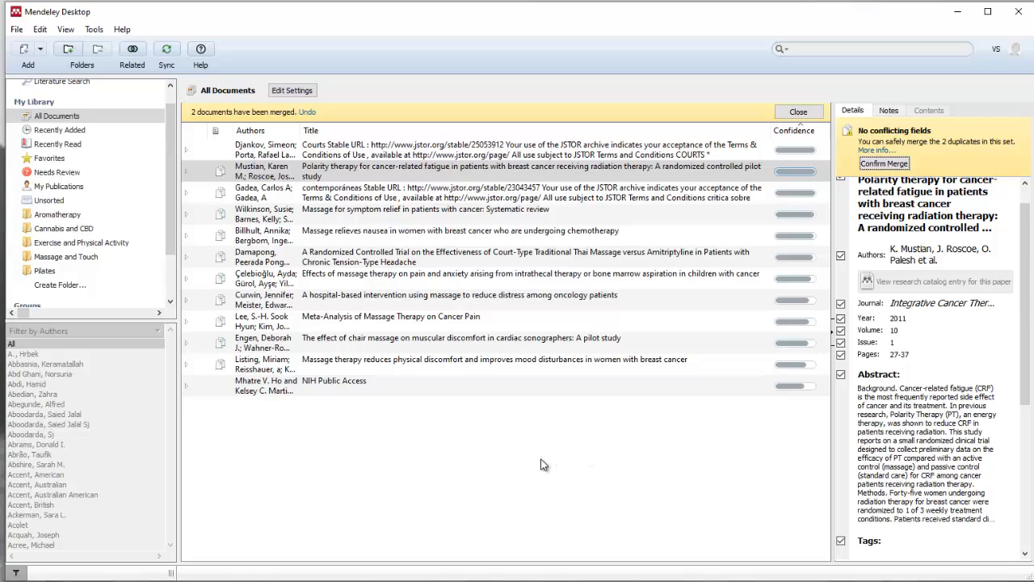